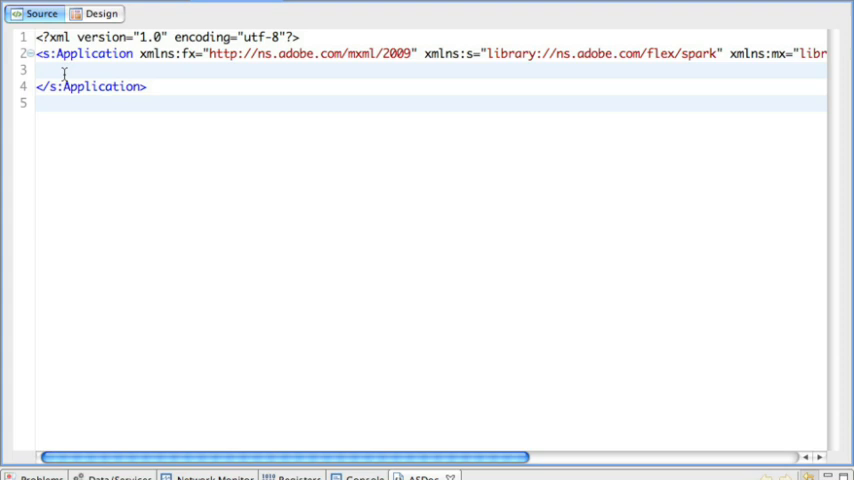
Add an indented blank line inside the s:Application tag and dismiss the code hints.
key(Return)
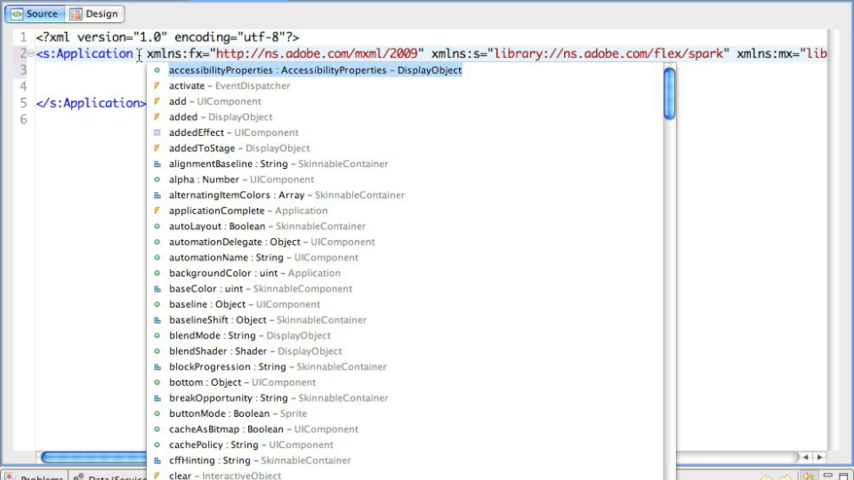
key(Escape)
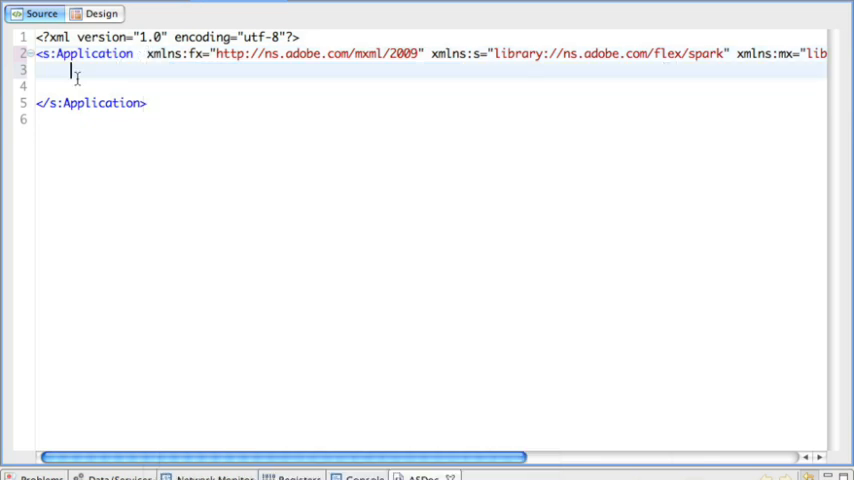
Insert an <s:layout> tag via the <lay hint and start a nested tag for the layout class.
text(<lay)
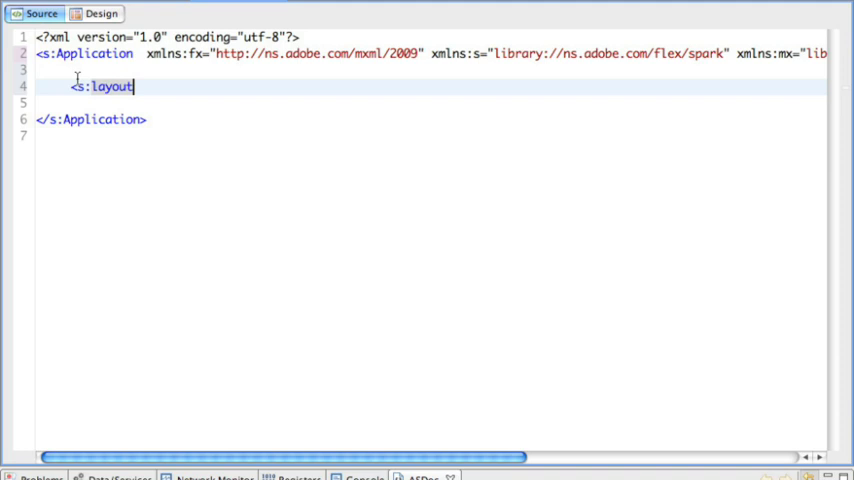
text(<)
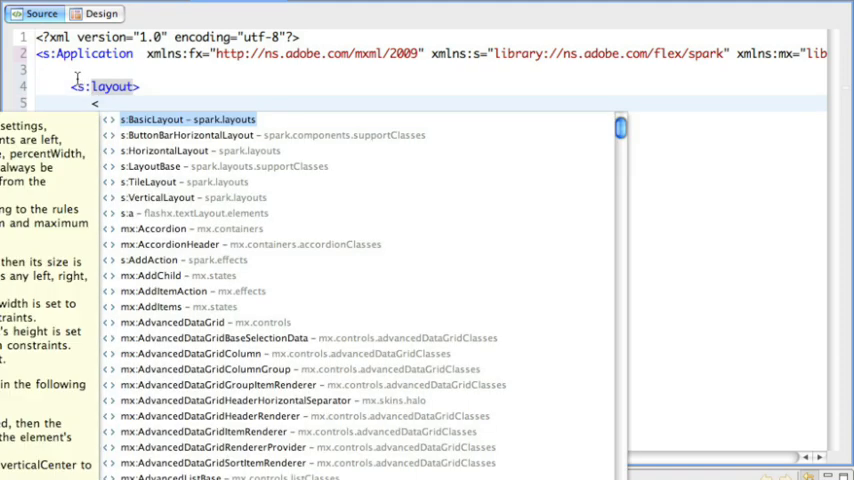